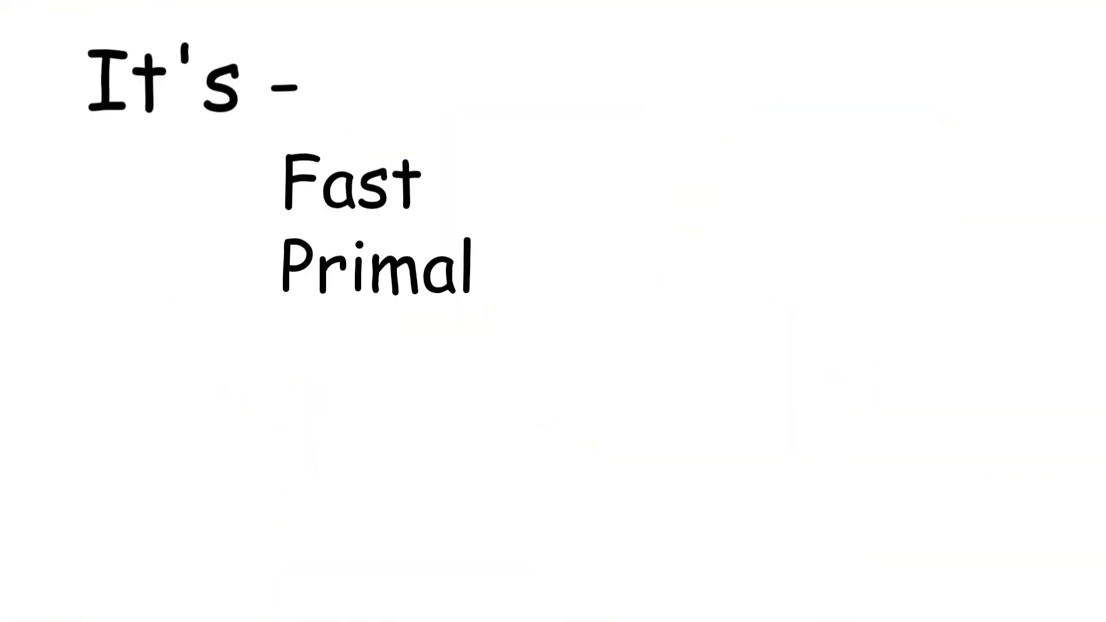
pyautogui.write('Smarter')
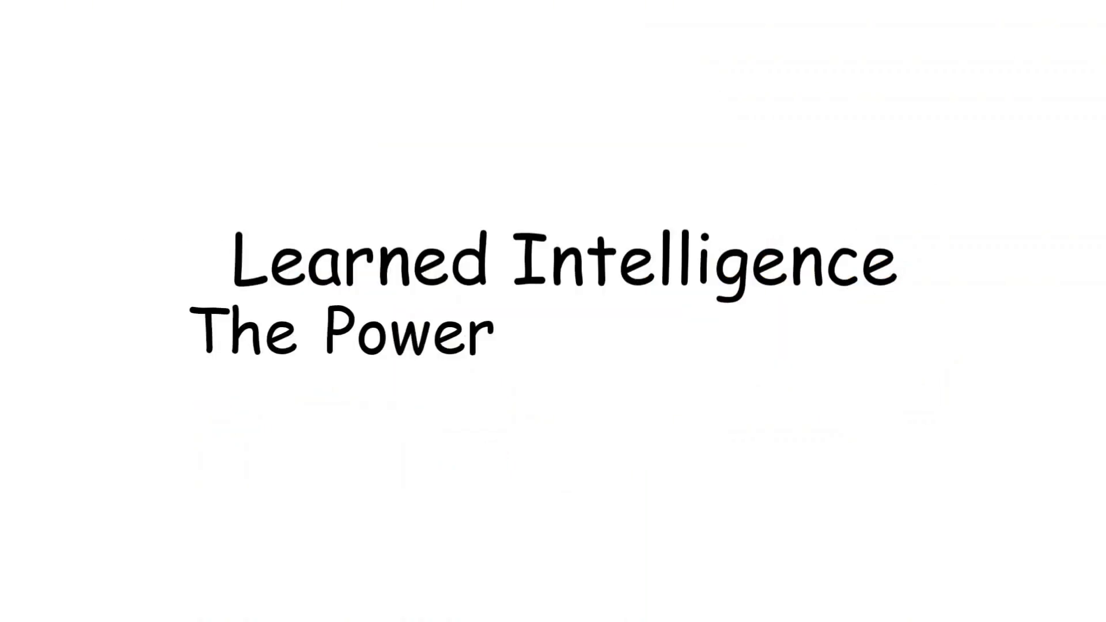
pyautogui.write('Of Experience')
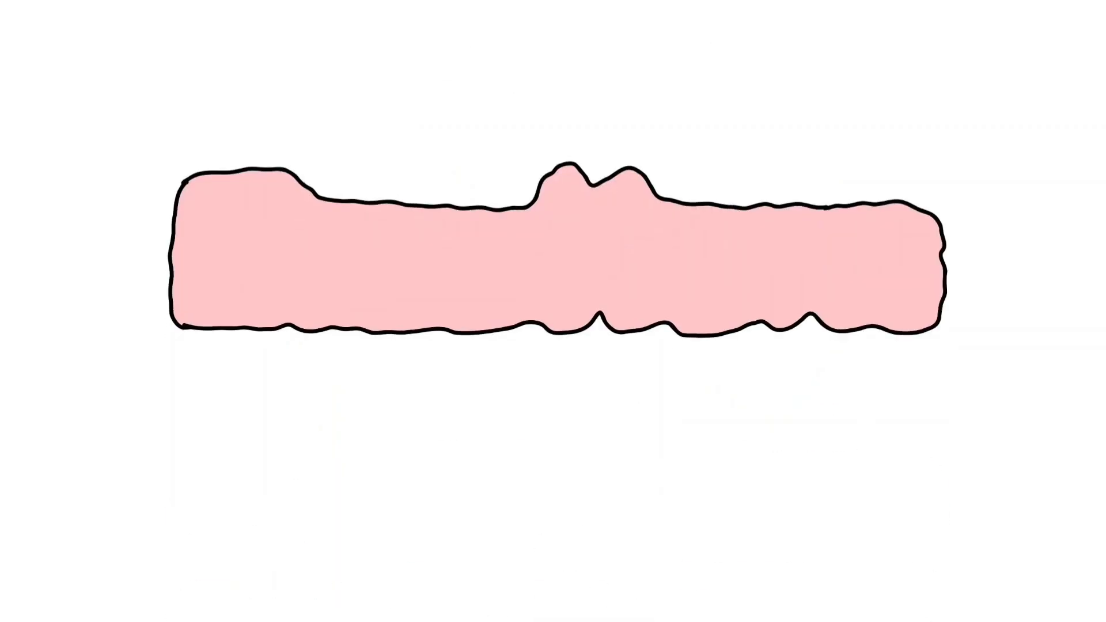
pyautogui.write('Emotions')
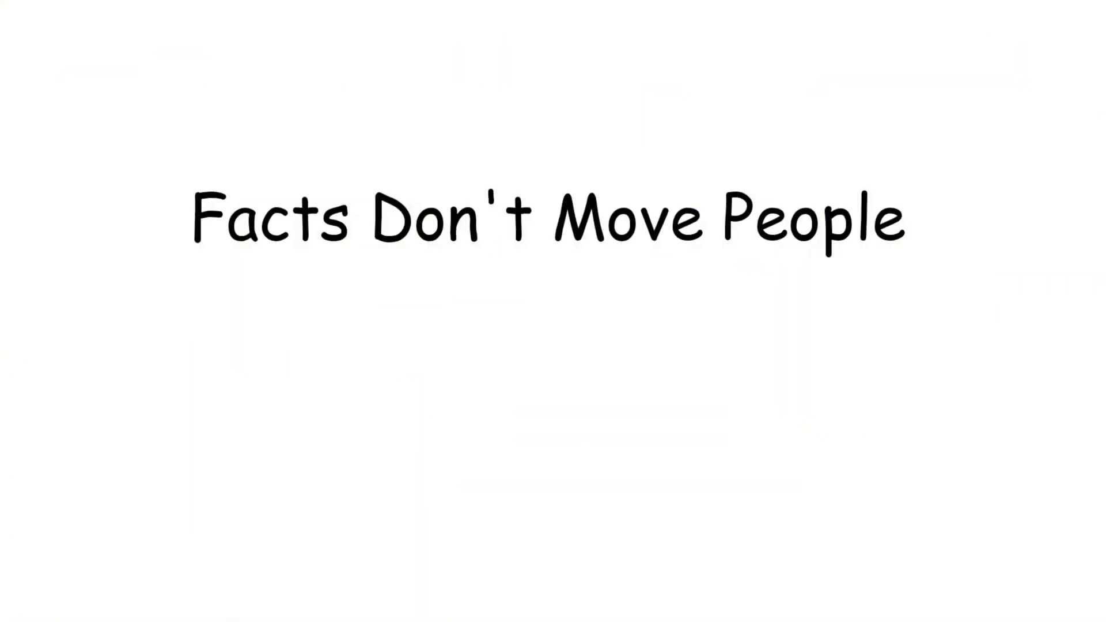
pyautogui.write('Fellings Do !!')
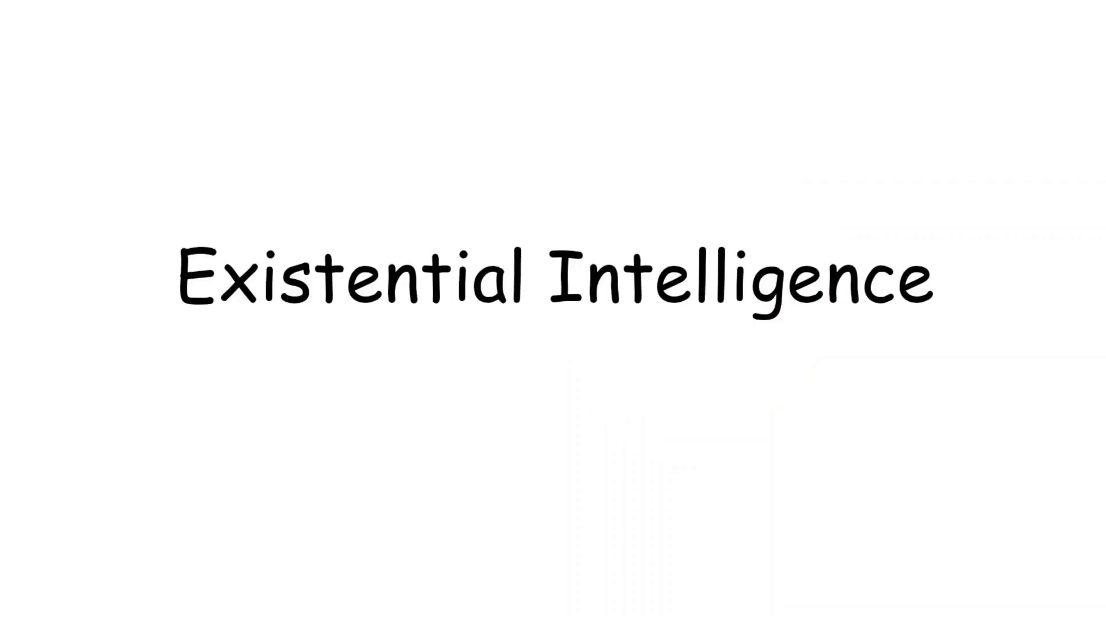
pyautogui.write('The Search For Meaning')
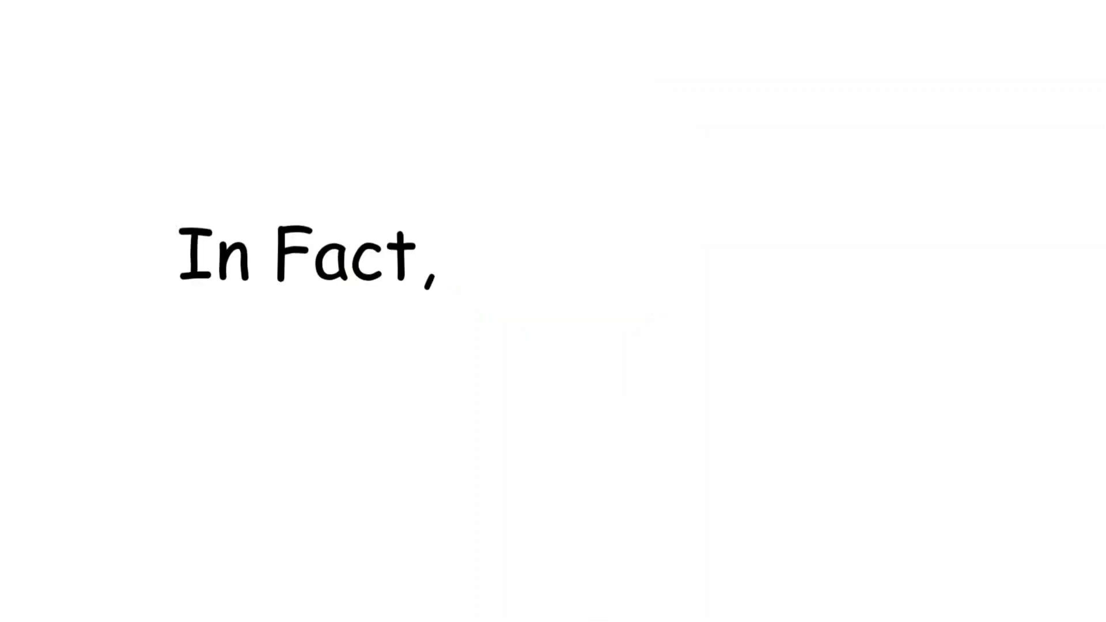
pyautogui.write('It Often Creates The Opposite')
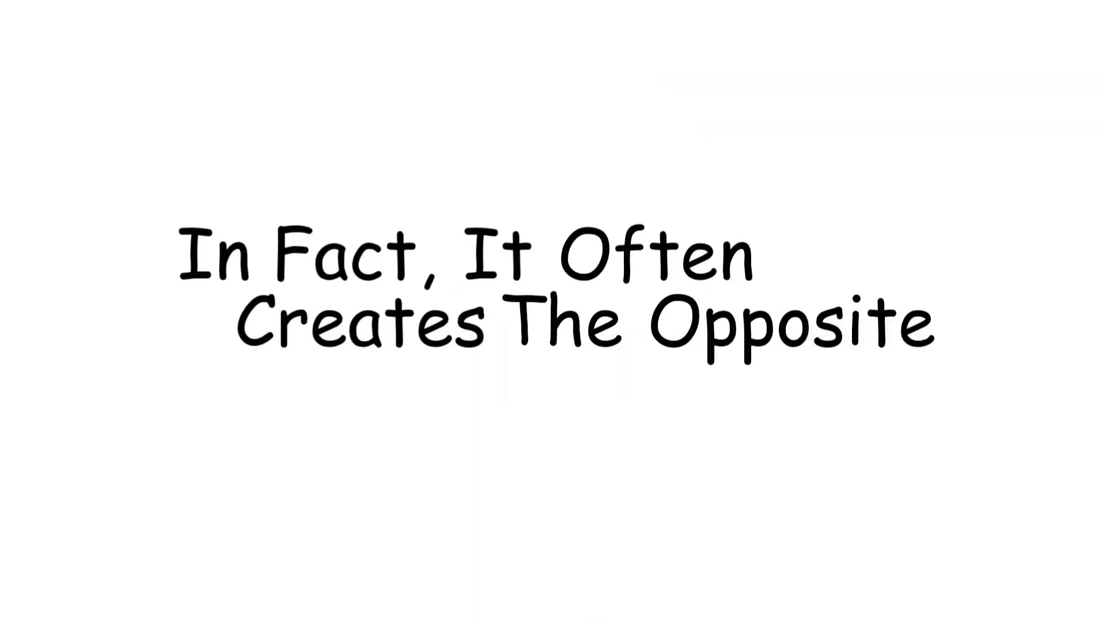